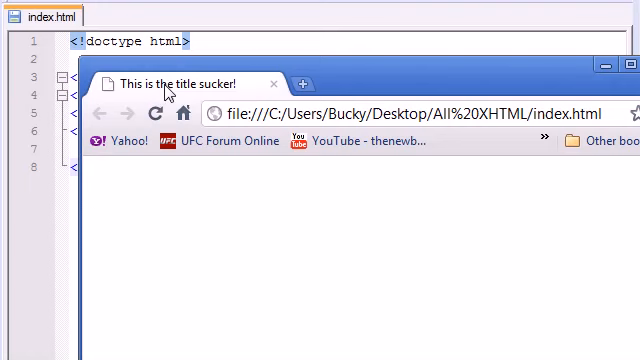
mouse_move(203, 93)
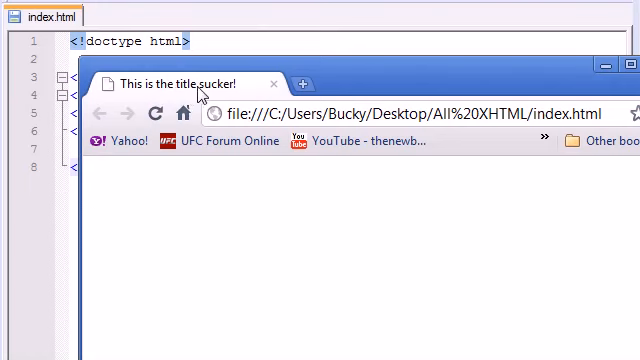
mouse_move(455, 82)
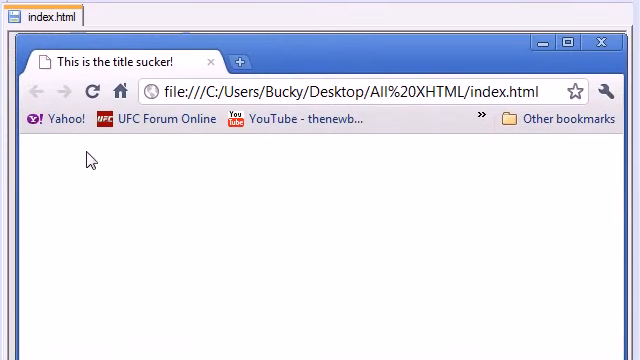
mouse_move(173, 229)
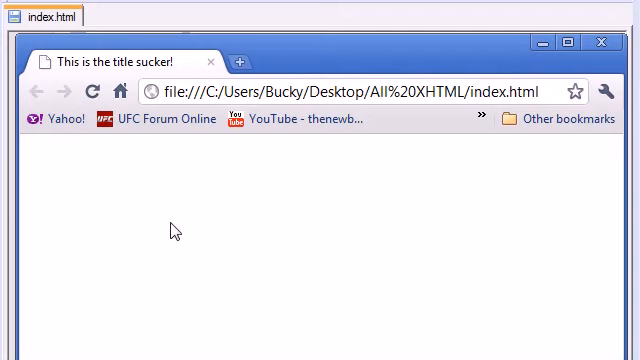
mouse_move(108, 196)
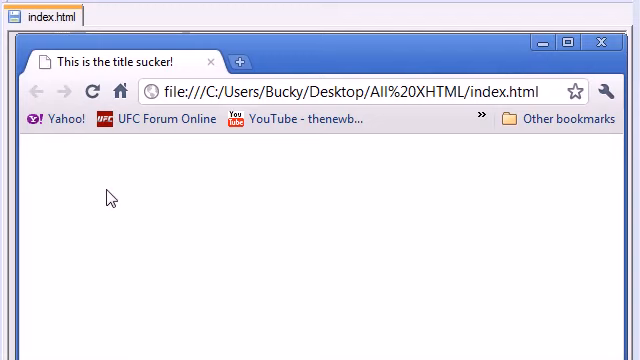
mouse_move(330, 53)
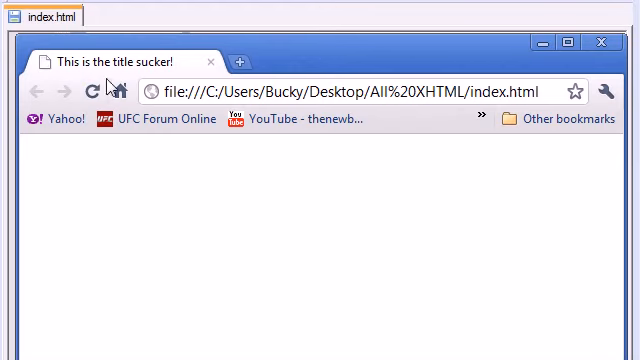
mouse_move(152, 81)
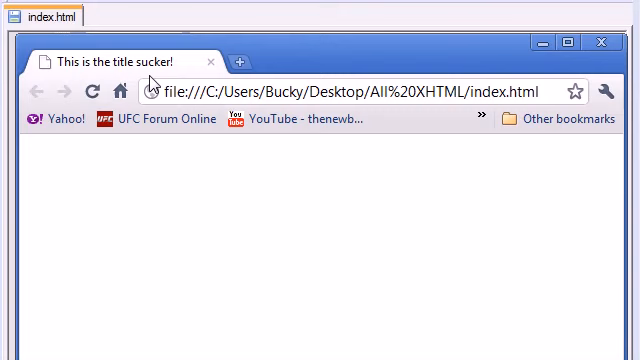
mouse_move(169, 182)
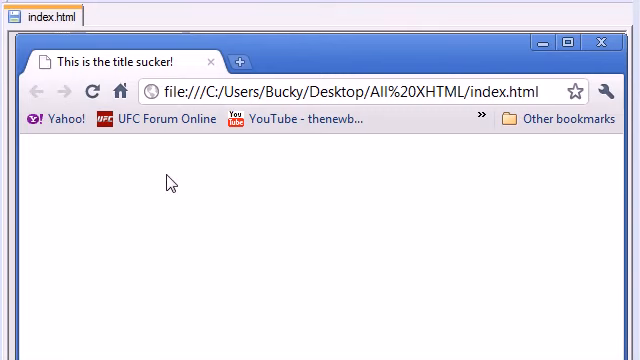
mouse_move(129, 218)
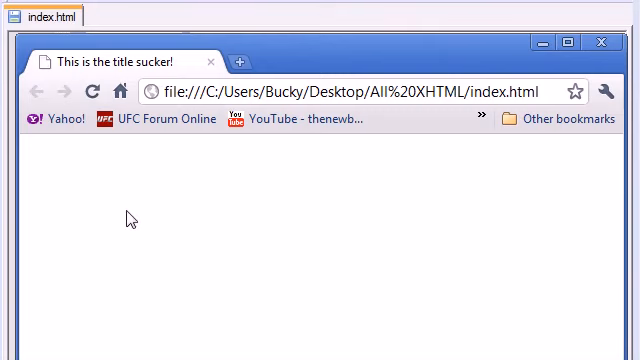
mouse_move(62, 169)
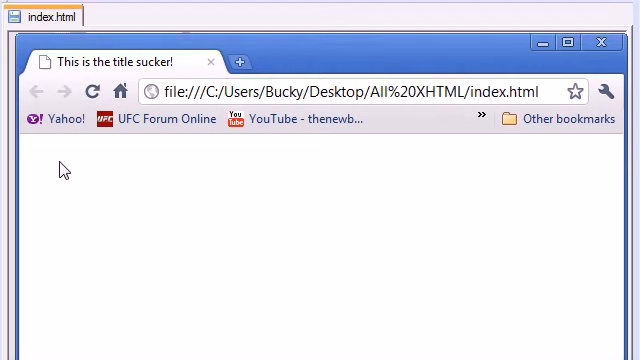
mouse_move(258, 90)
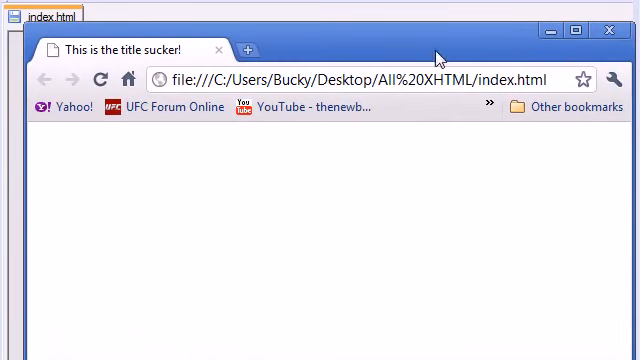
mouse_move(166, 212)
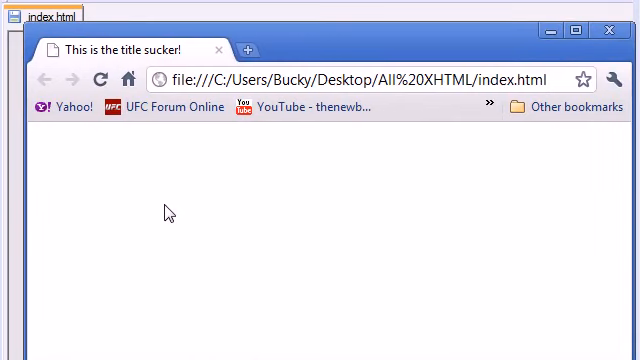
mouse_move(268, 218)
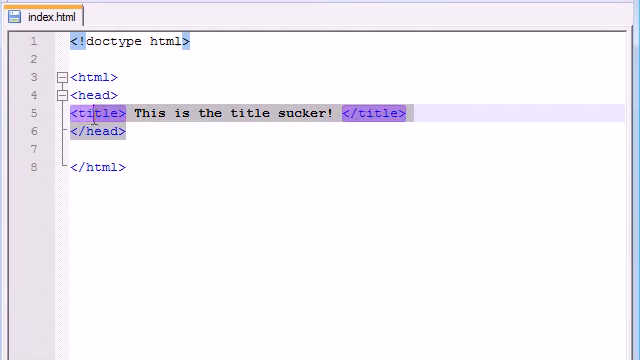
Step: Add <body></body> tags below the head containing the line 'i am in the body'
click(130, 169)
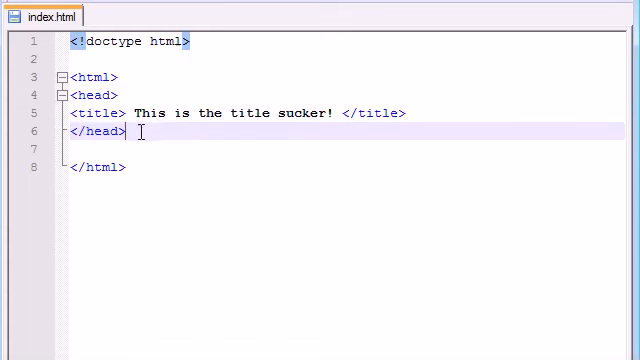
key(enter)
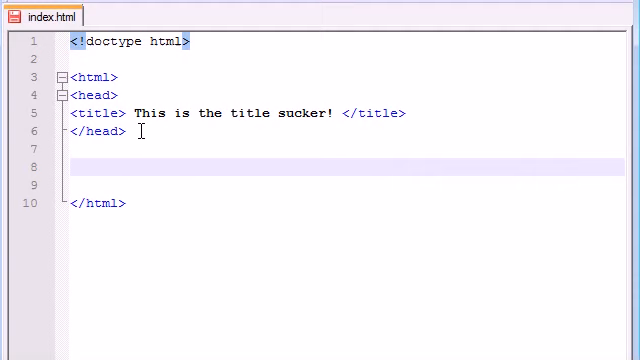
text(<>)
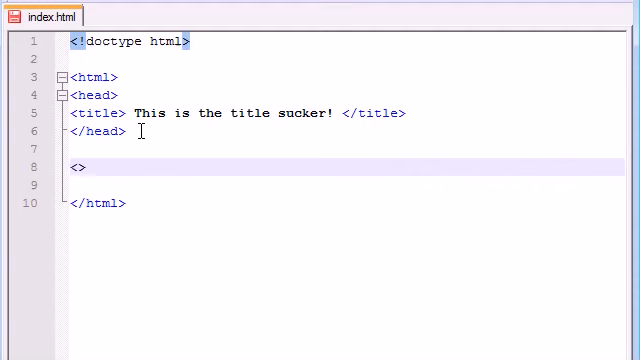
text(b)
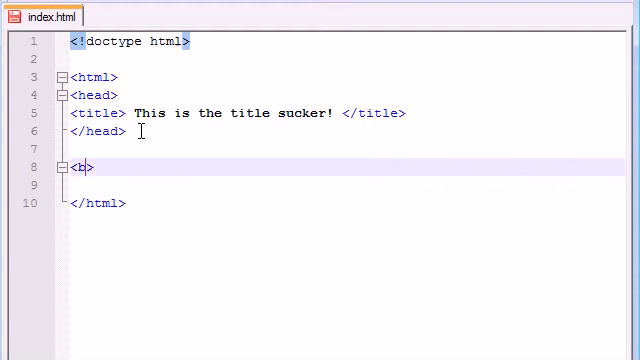
text(ody)
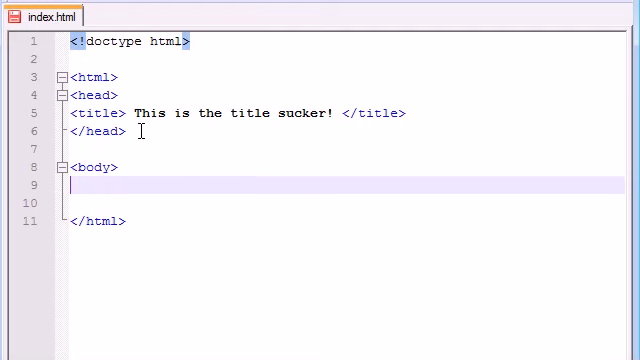
text(<>)
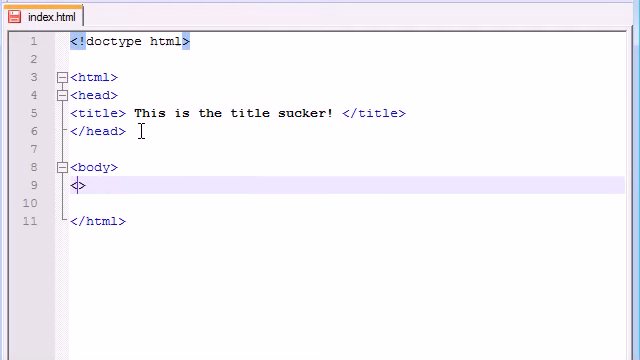
text(body)
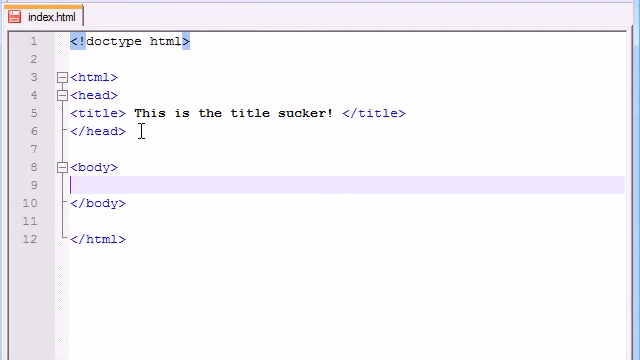
text(i am in th)
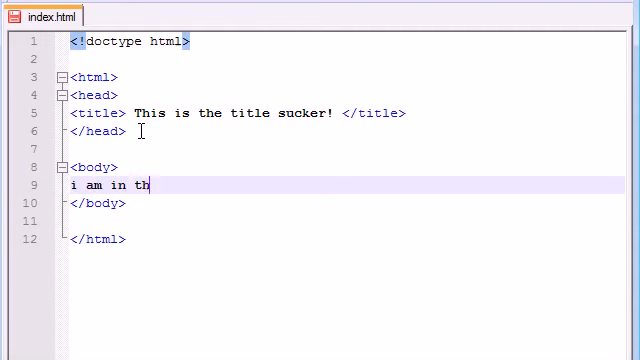
text(e body)
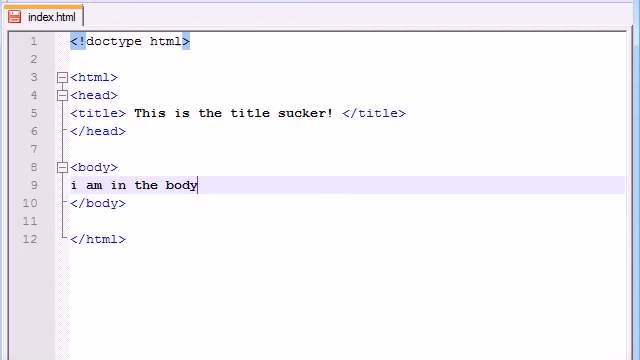
mouse_move(539, 35)
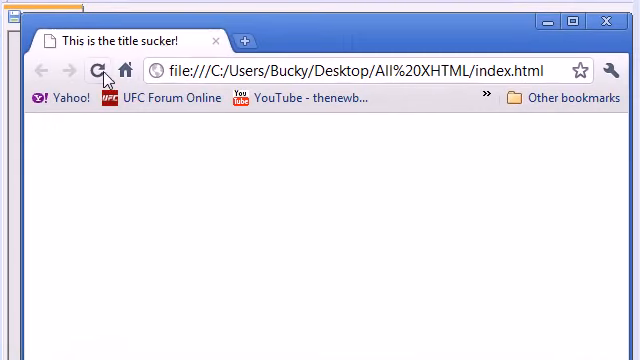
Step: Reload index.html in Chrome to see 'i am in the body', then return to Notepad++
click(98, 70)
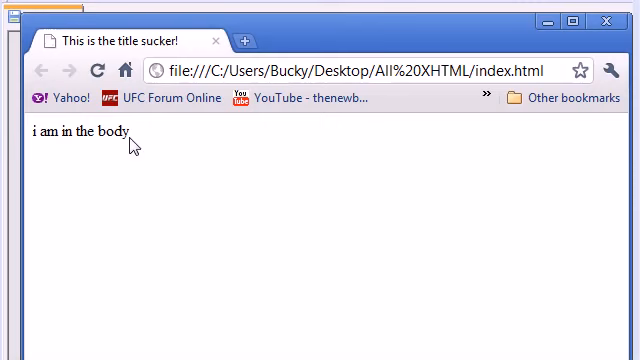
mouse_move(47, 140)
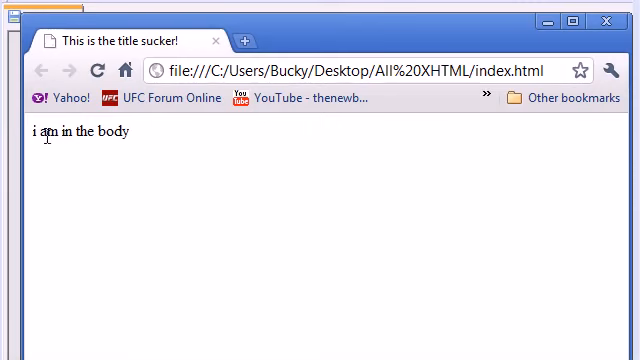
double_click(117, 131)
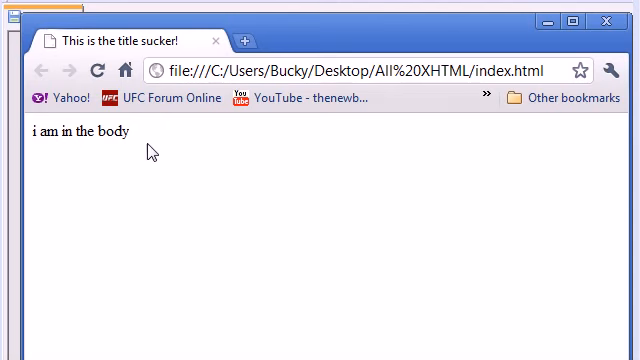
mouse_move(403, 38)
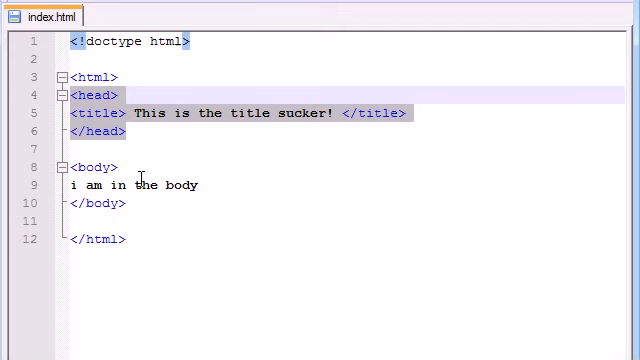
Step: Insert <h1>The world end in 2012!</h1> right after the body opening tag
click(135, 187)
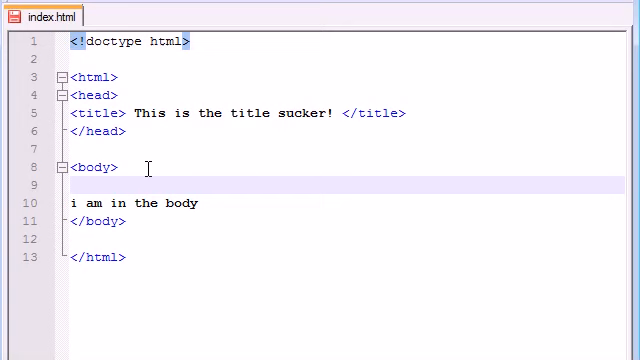
text(<>)
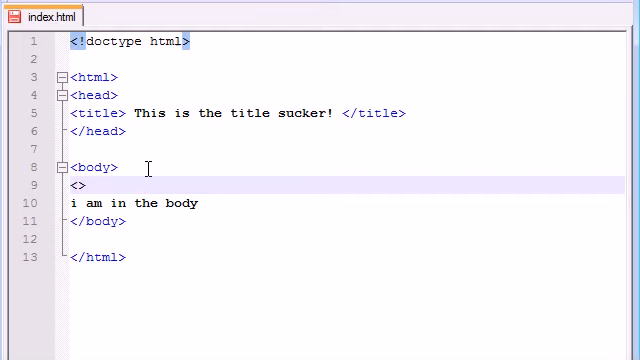
text(/)
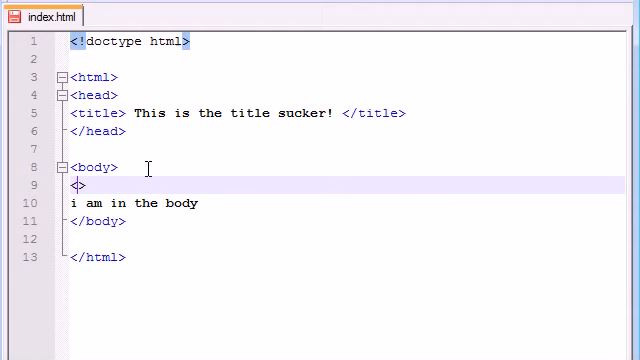
text(h1)
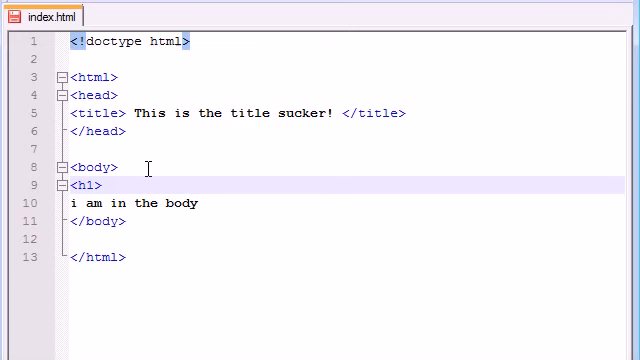
text(<>)
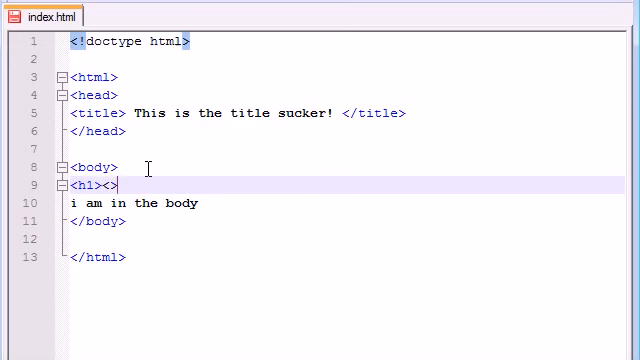
text(/h1)
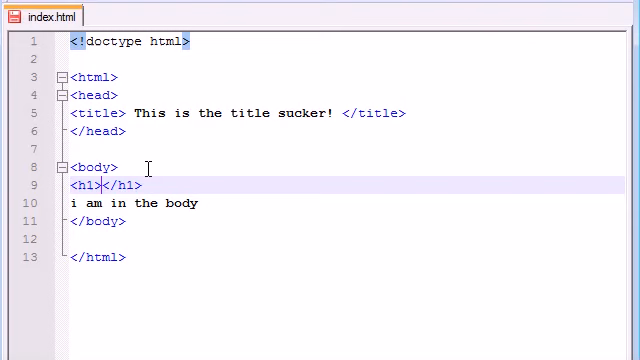
text(The world)
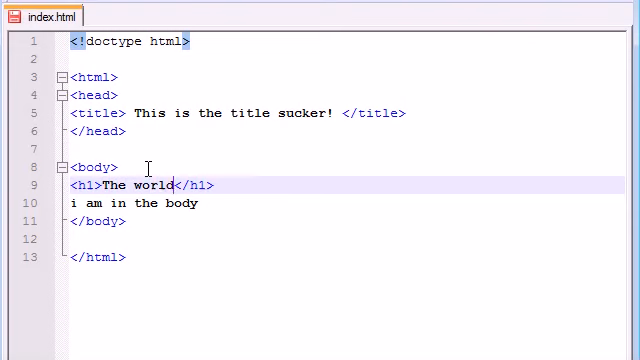
text(end in 201)
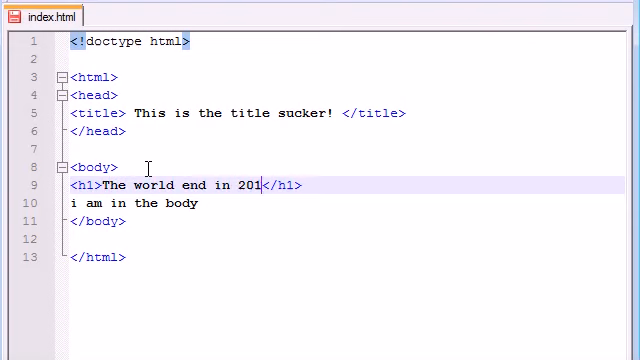
text(2)
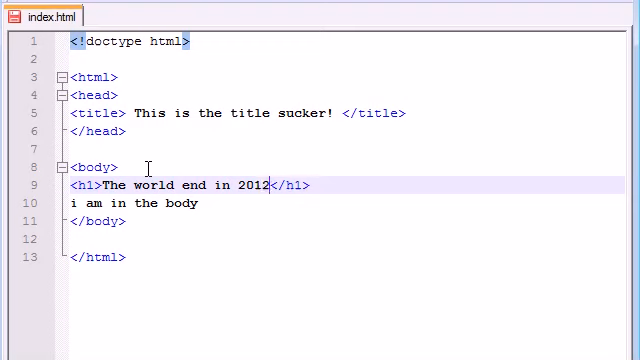
text(!)
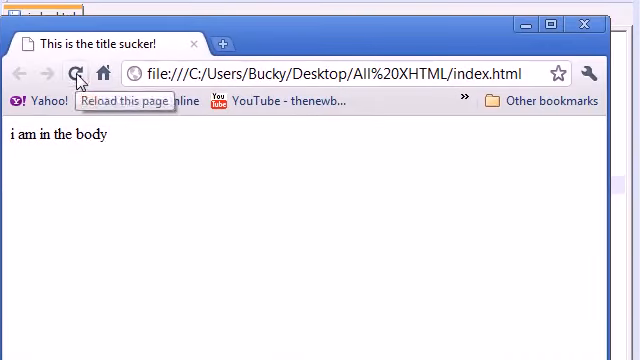
Step: Reload the page so the large 'The world end in 2012!' heading shows above the body text
click(75, 72)
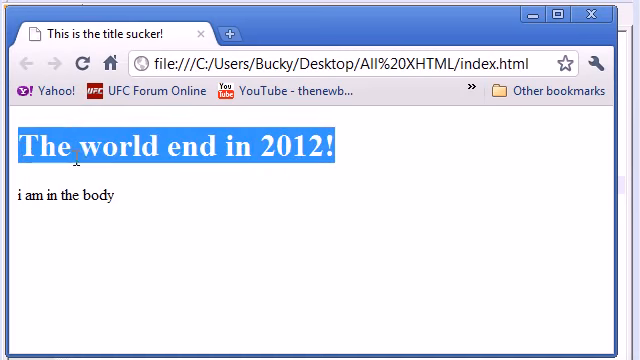
click(120, 152)
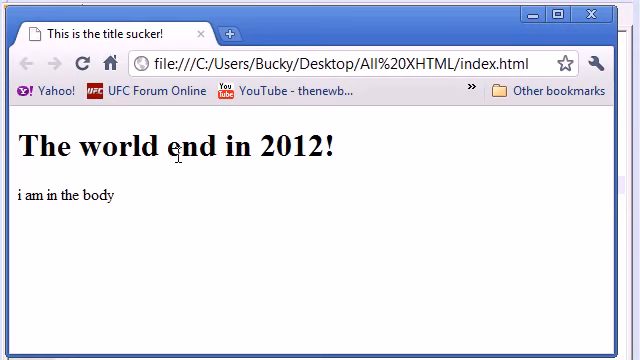
mouse_move(334, 27)
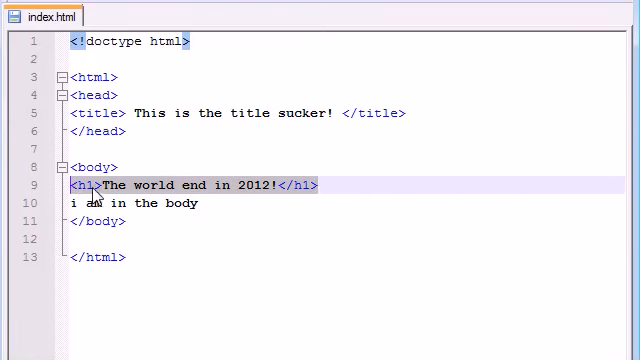
Step: Paste the heading on a new line below the h1, change it to h2, and save index.html
click(351, 185)
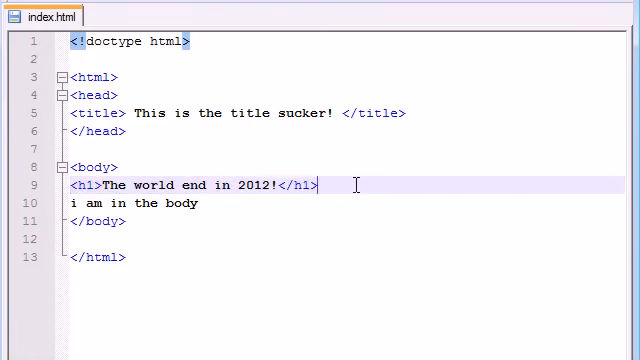
key(Return)
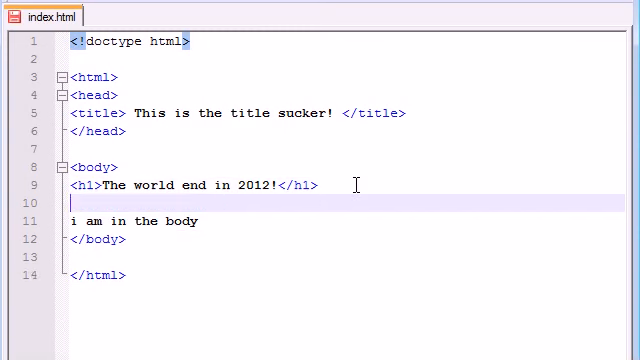
text(<h1>The world end in 2012!</h1>)
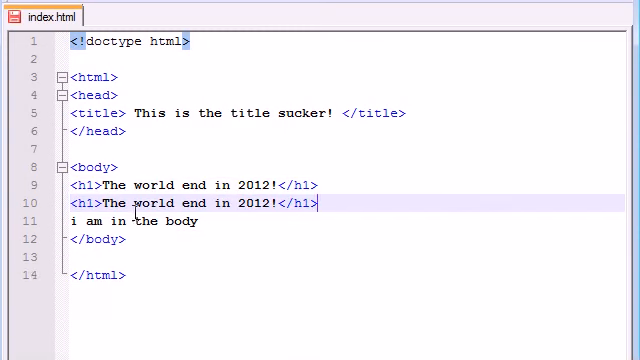
double_click(79, 204)
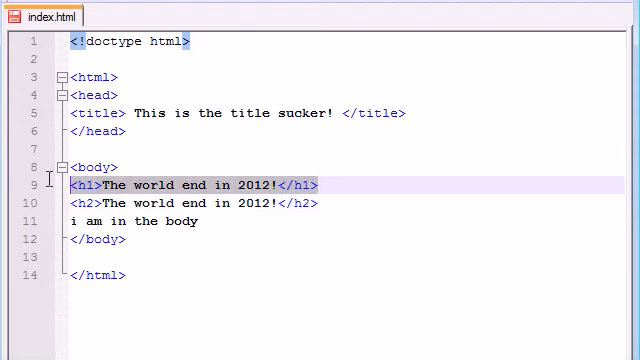
click(200, 205)
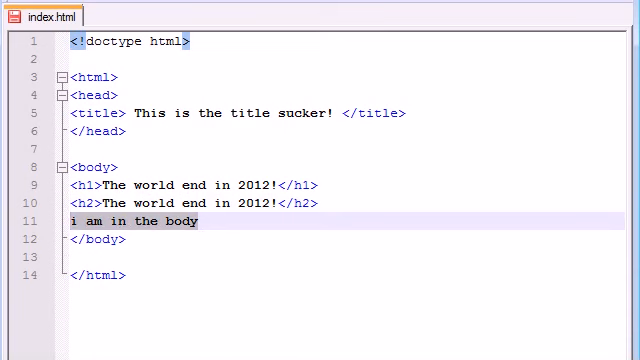
mouse_move(95, 15)
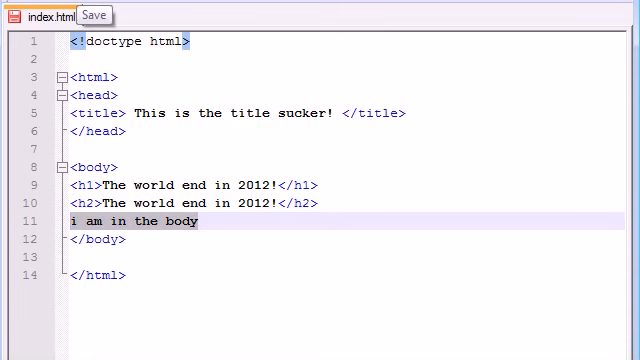
click(94, 15)
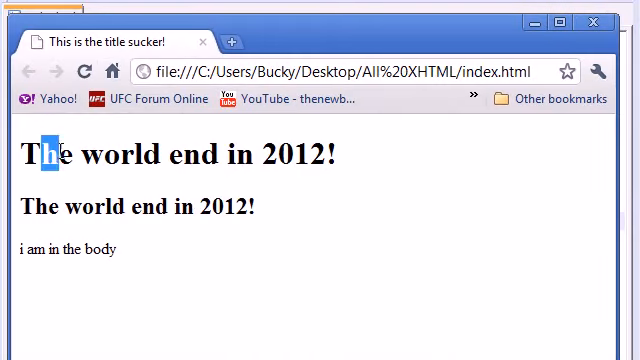
Step: Highlight the main heading in Chrome to compare h1 and h2 sizes, then clear the selection
drag(36, 155, 335, 155)
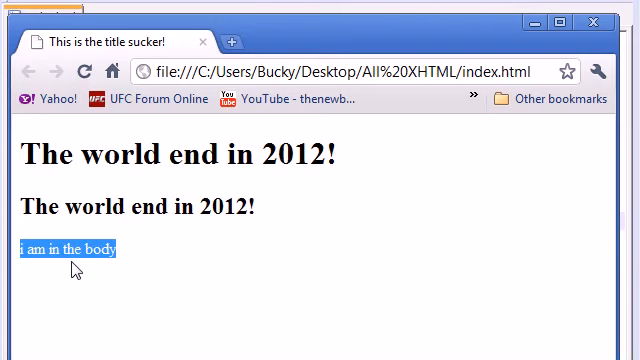
mouse_move(251, 165)
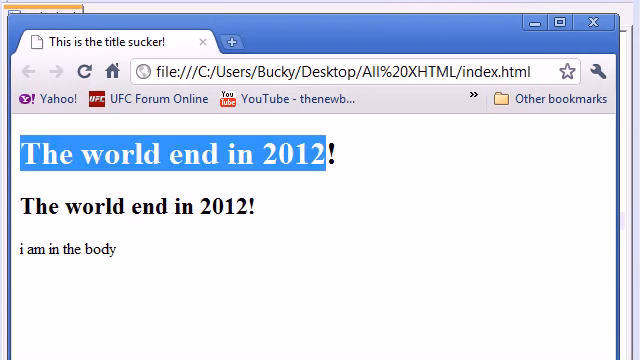
click(115, 233)
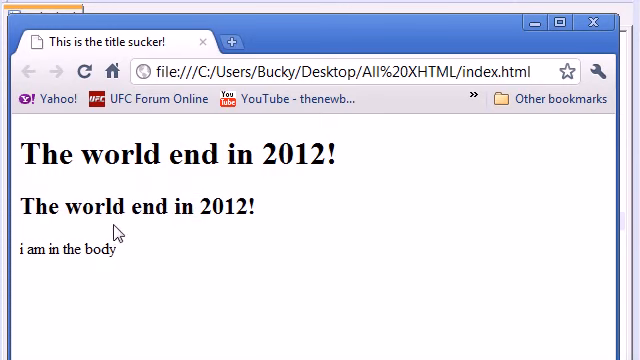